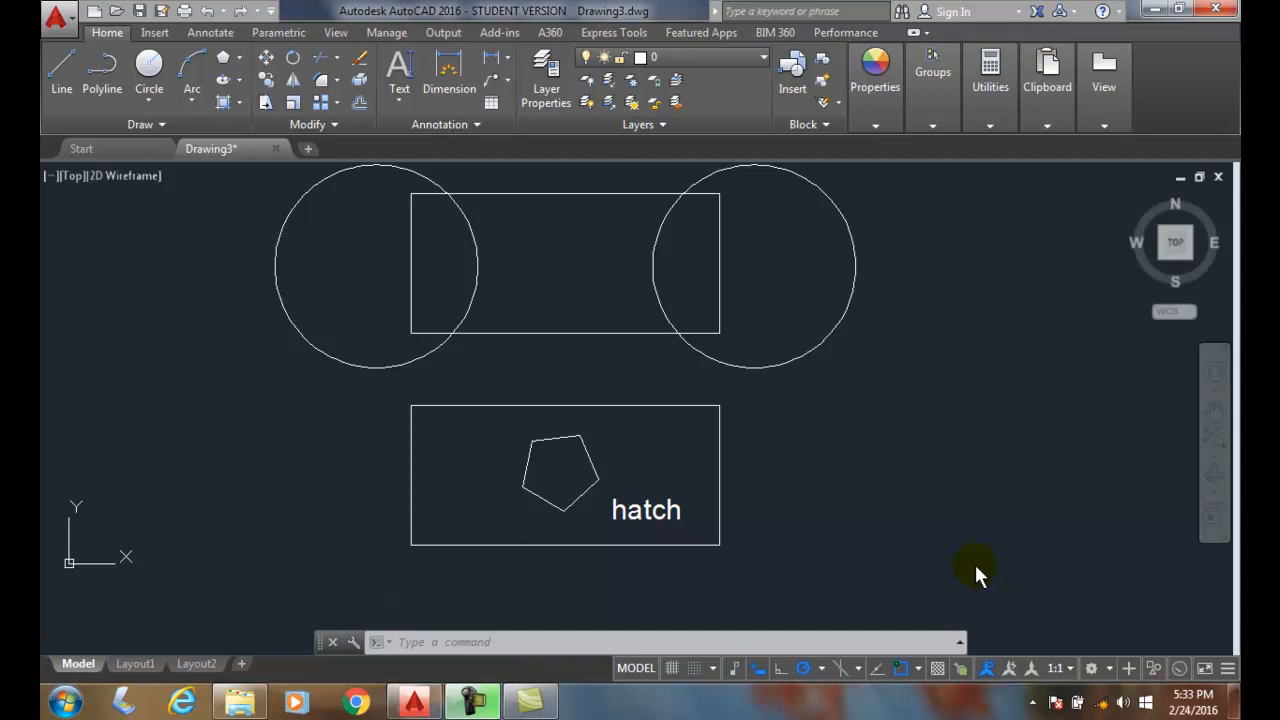
mouse_move(220, 105)
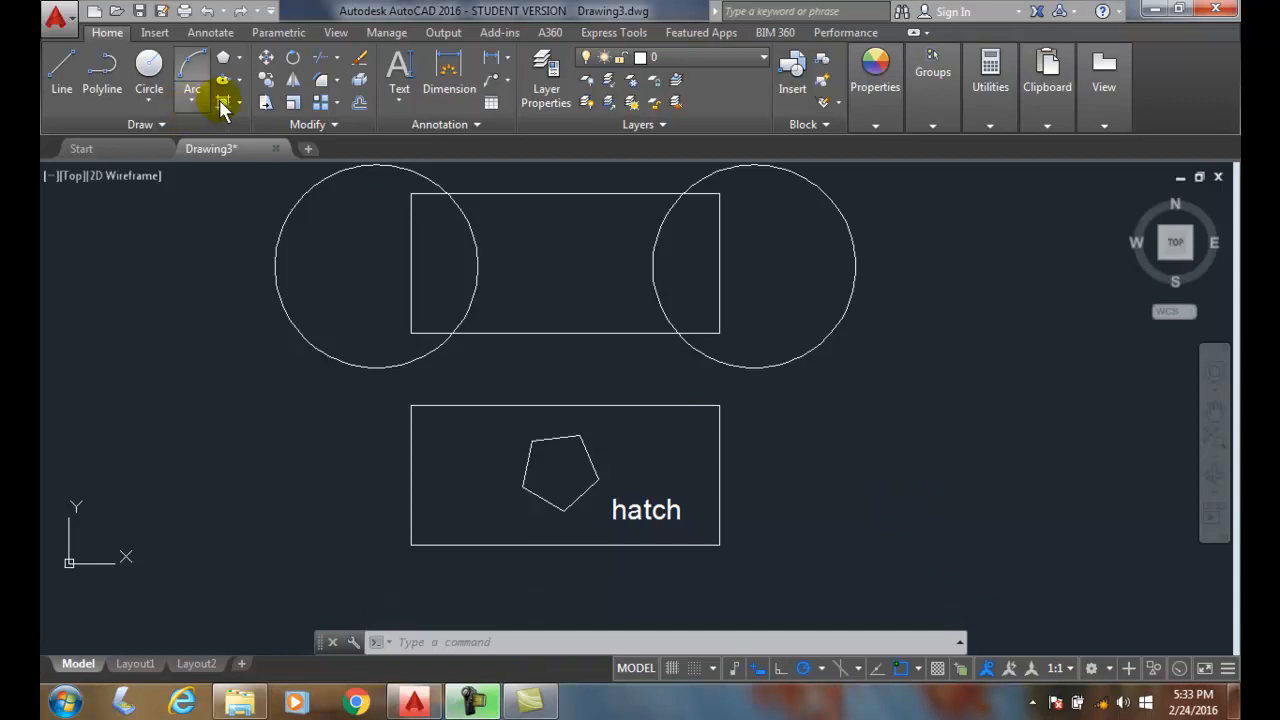
mouse_move(222, 130)
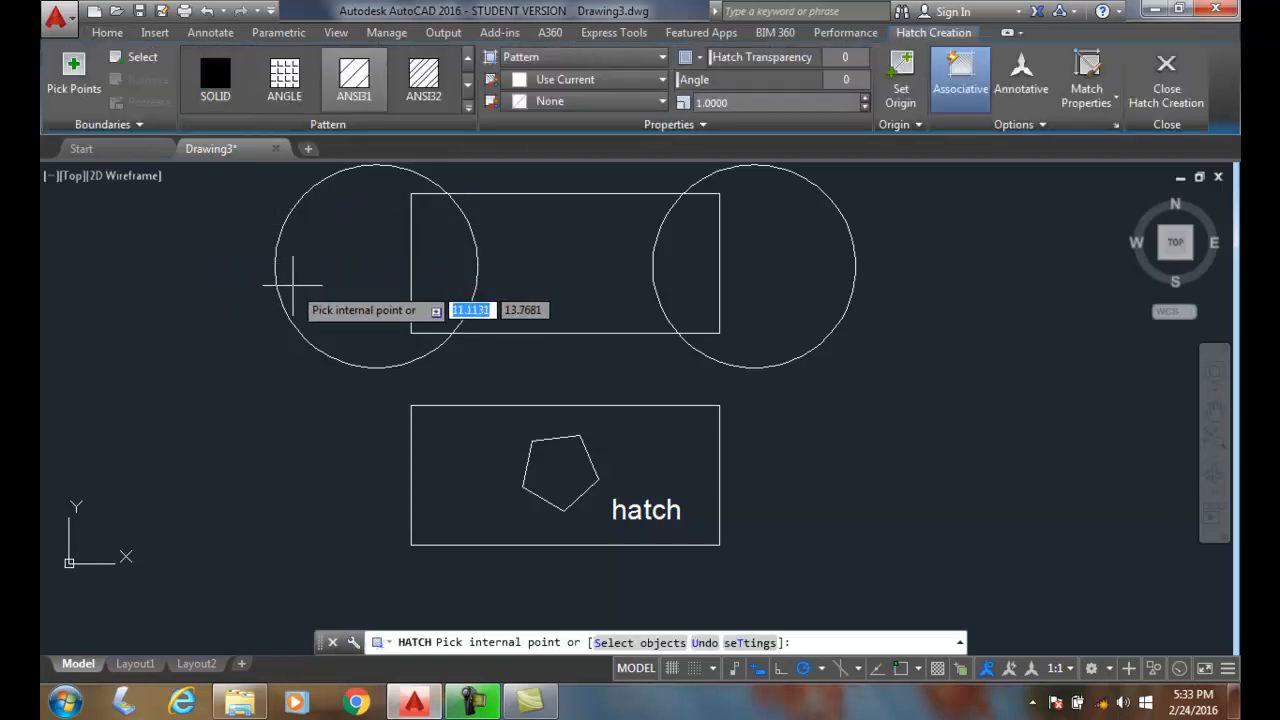
mouse_move(455, 265)
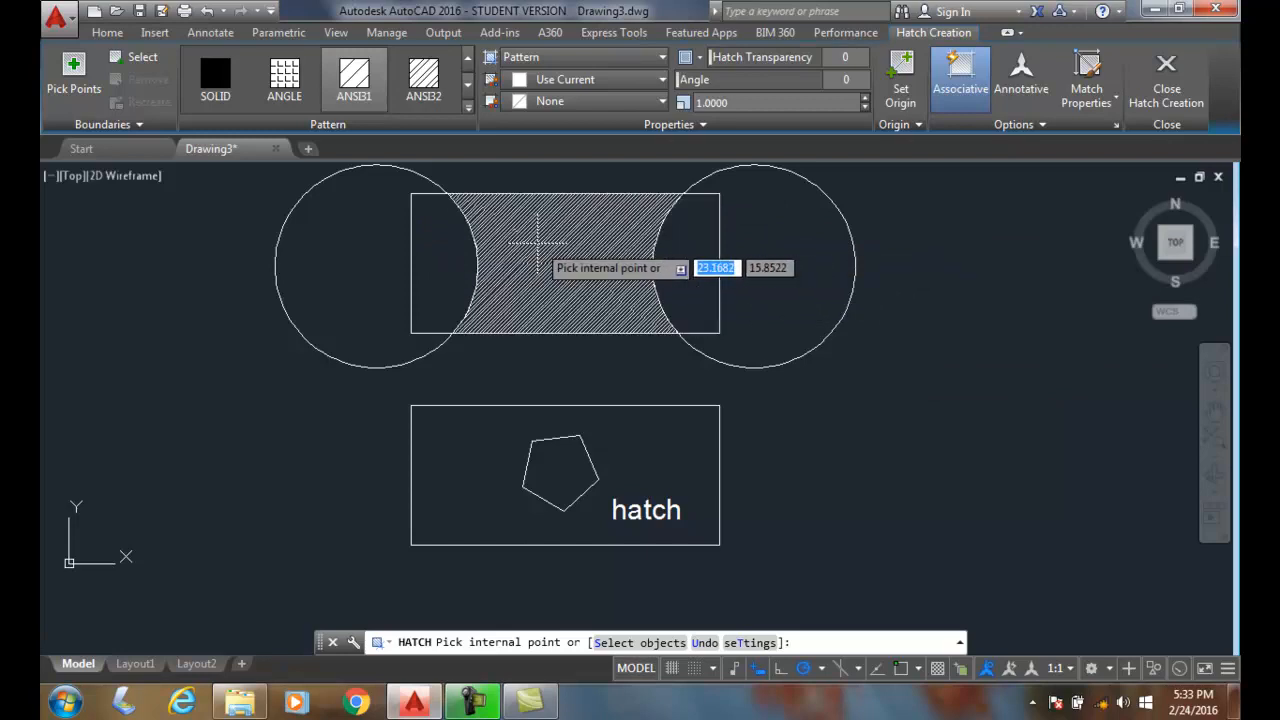
mouse_move(450, 245)
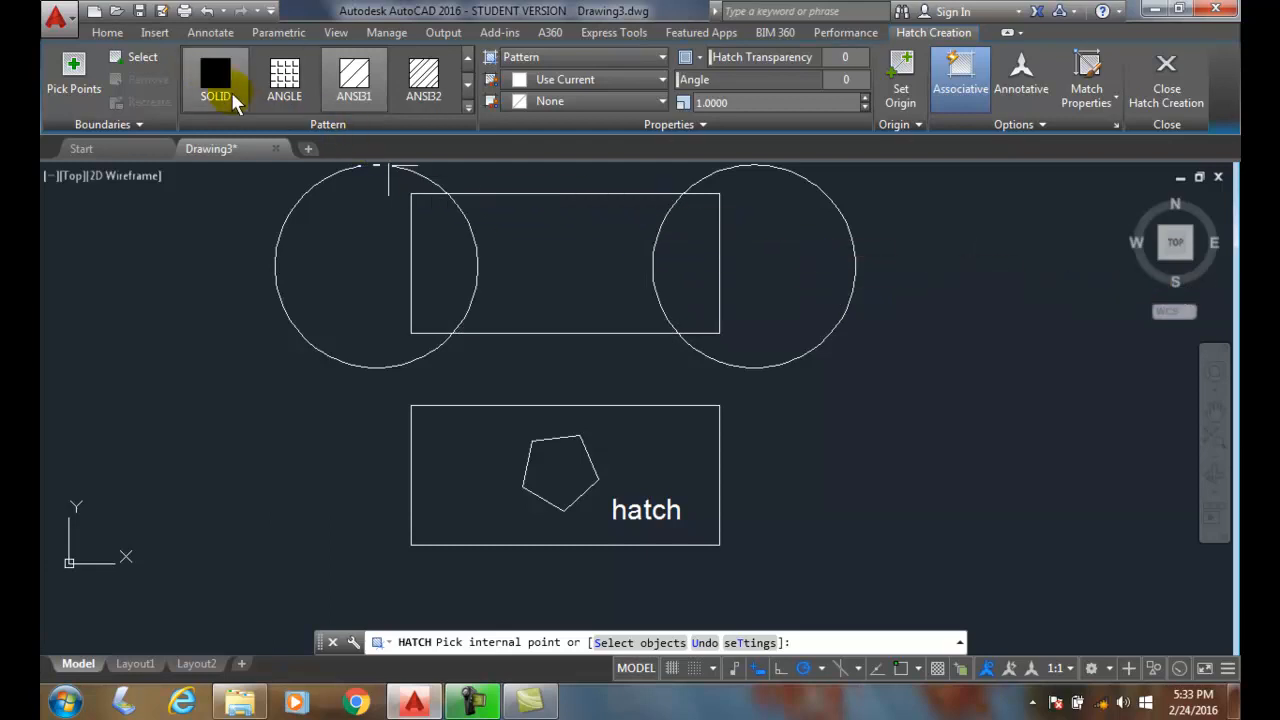
mouse_move(142, 57)
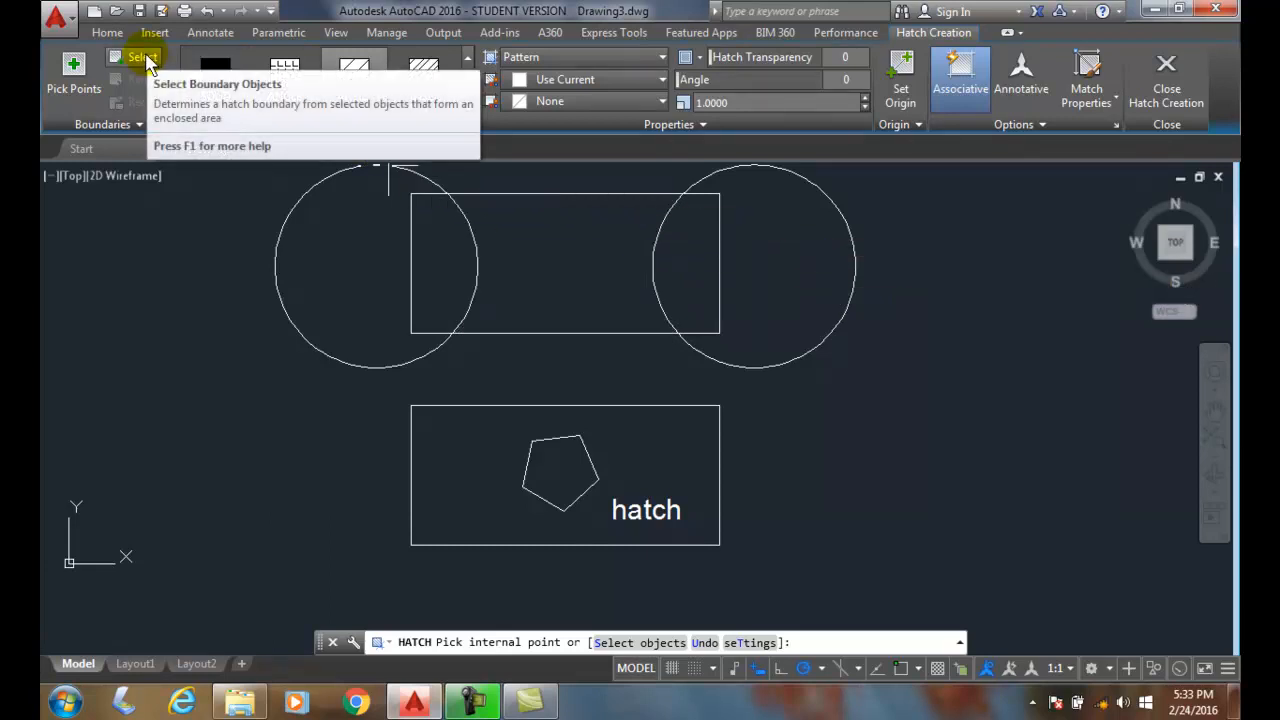
Hatch the whole upper rectangle with diagonal lines by choosing it as the boundary object
click(142, 57)
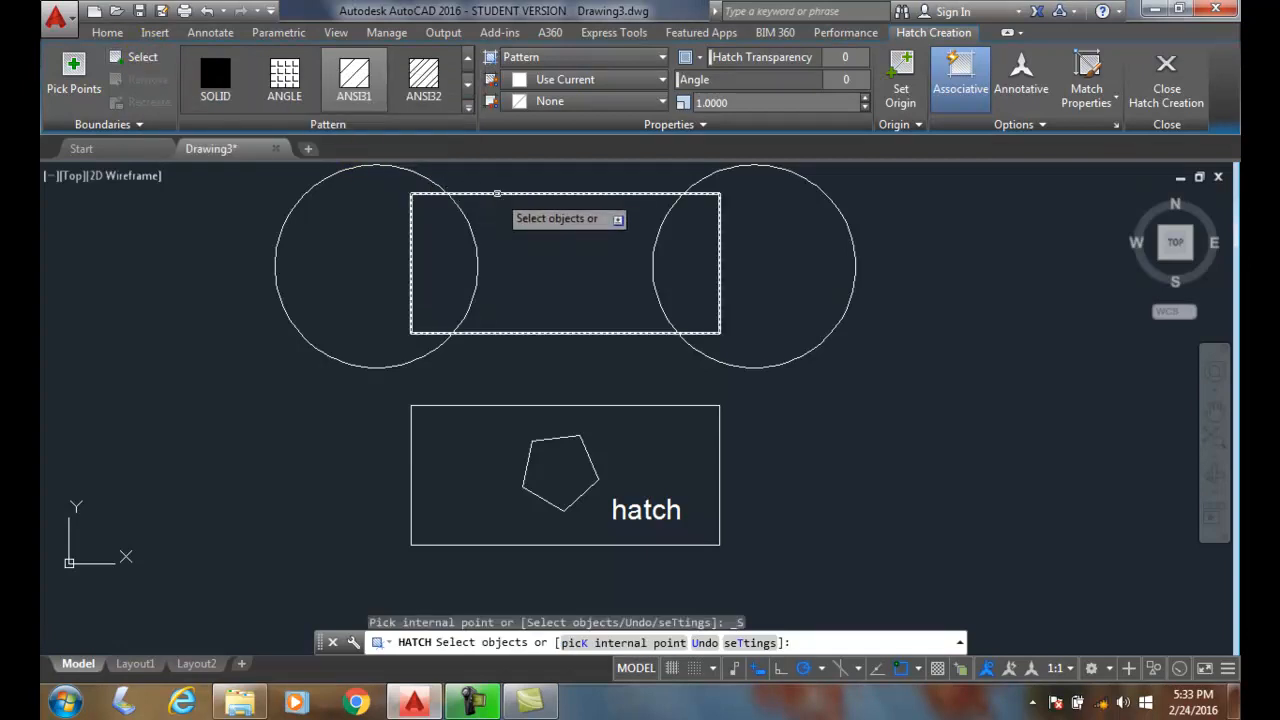
click(565, 265)
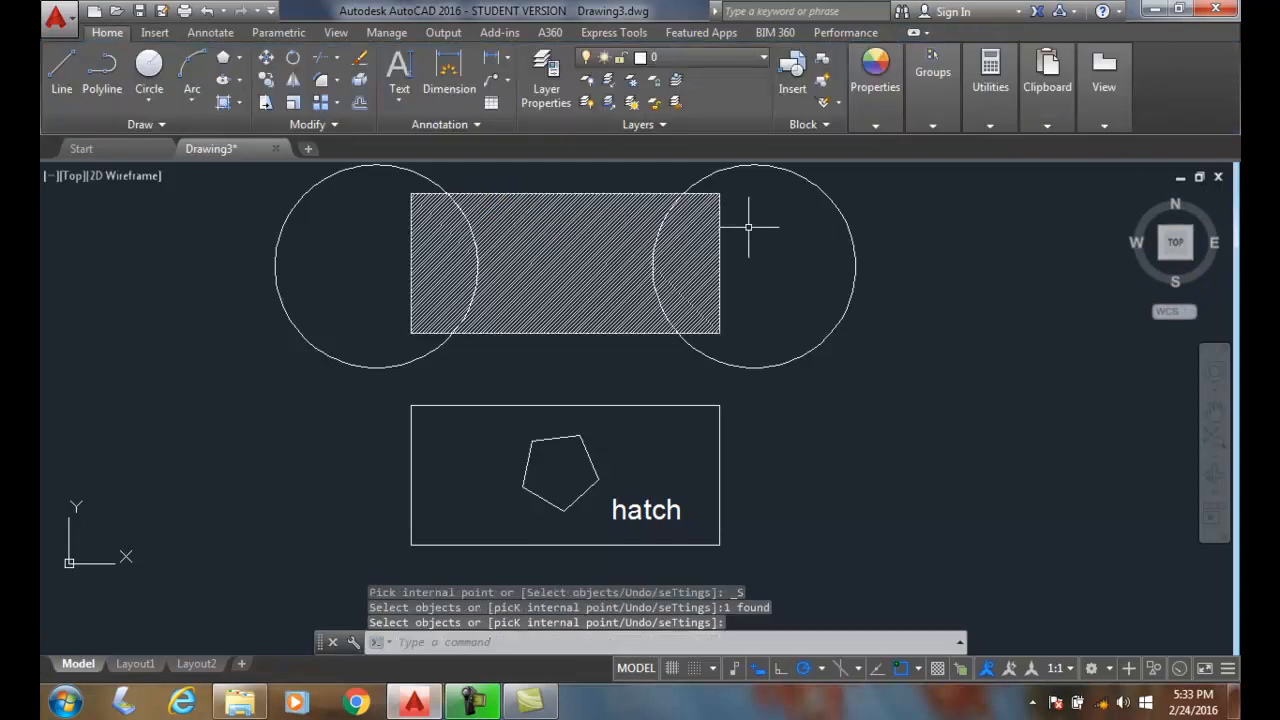
mouse_move(920, 252)
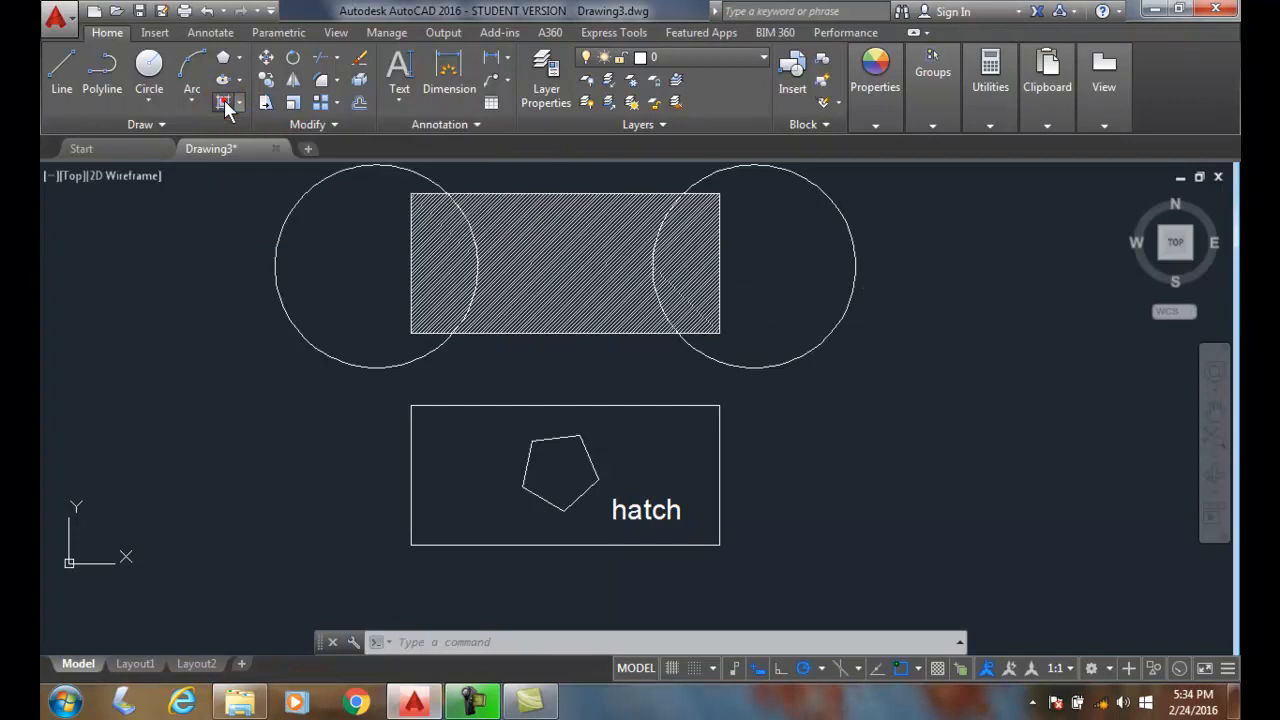
Hatch the lower rectangle, excluding the pentagon and the word 'hatch'
click(224, 103)
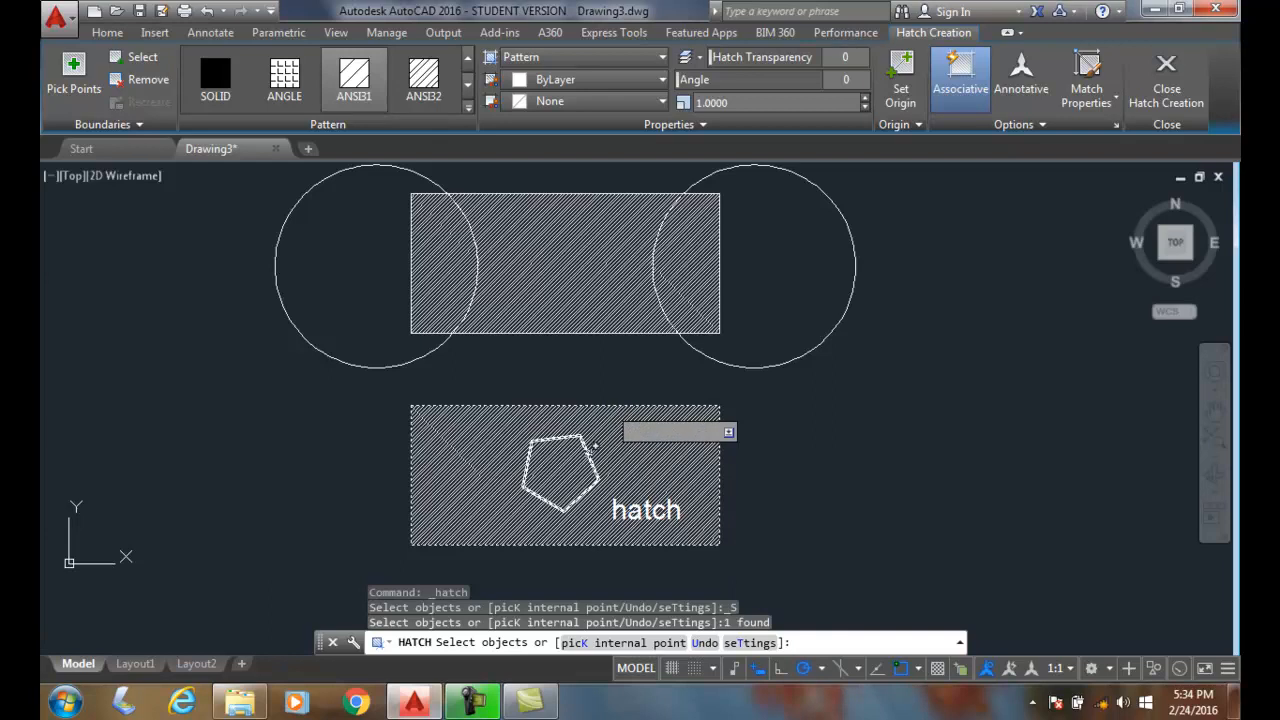
click(560, 470)
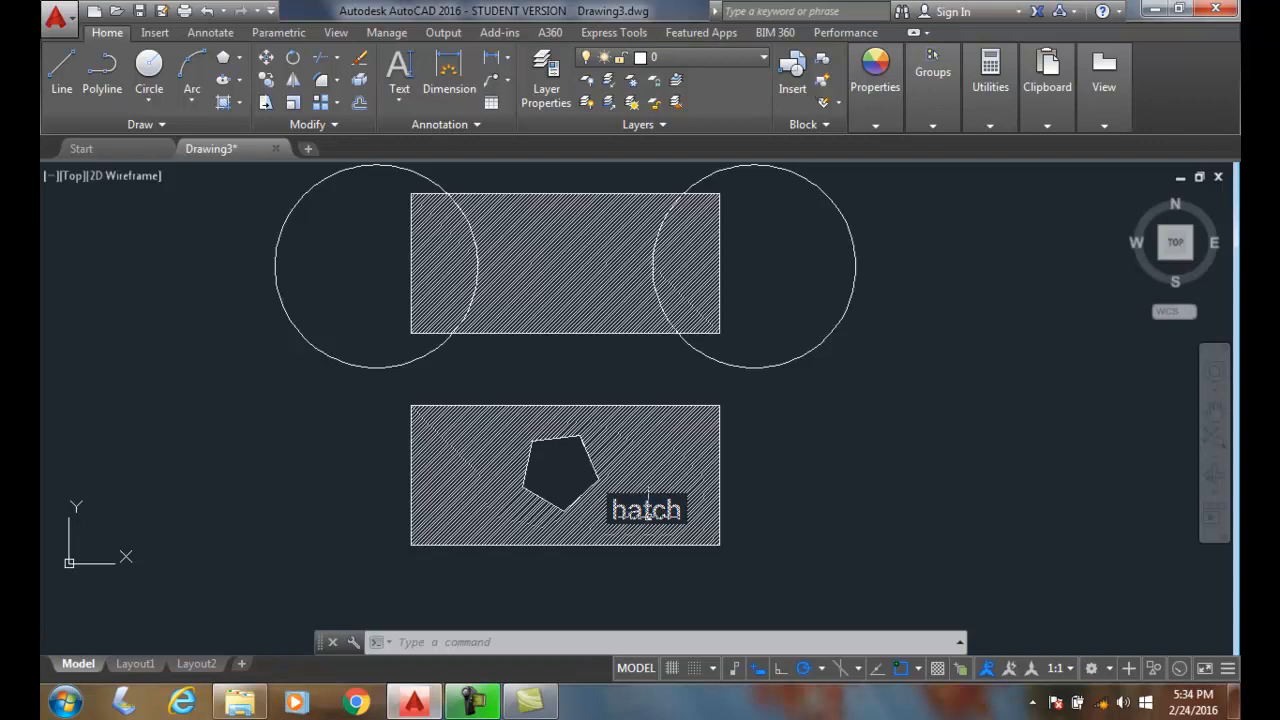
mouse_move(647, 510)
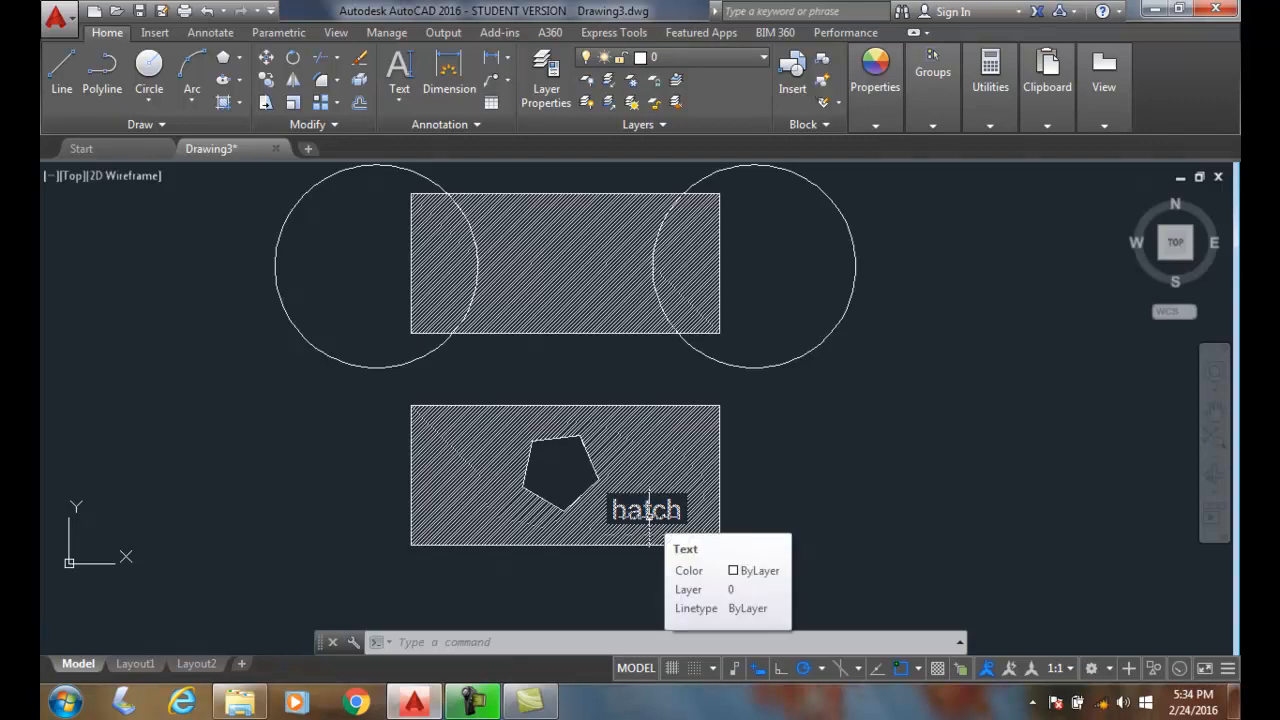